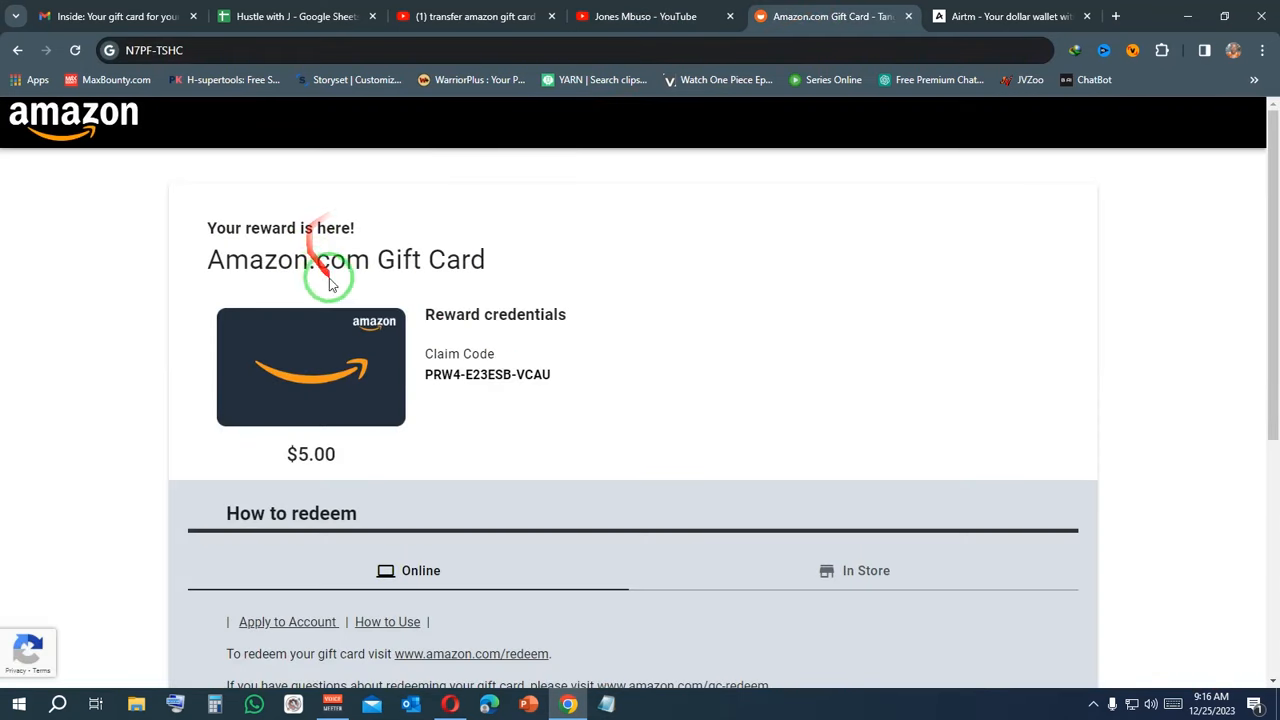
mouse_move(394, 428)
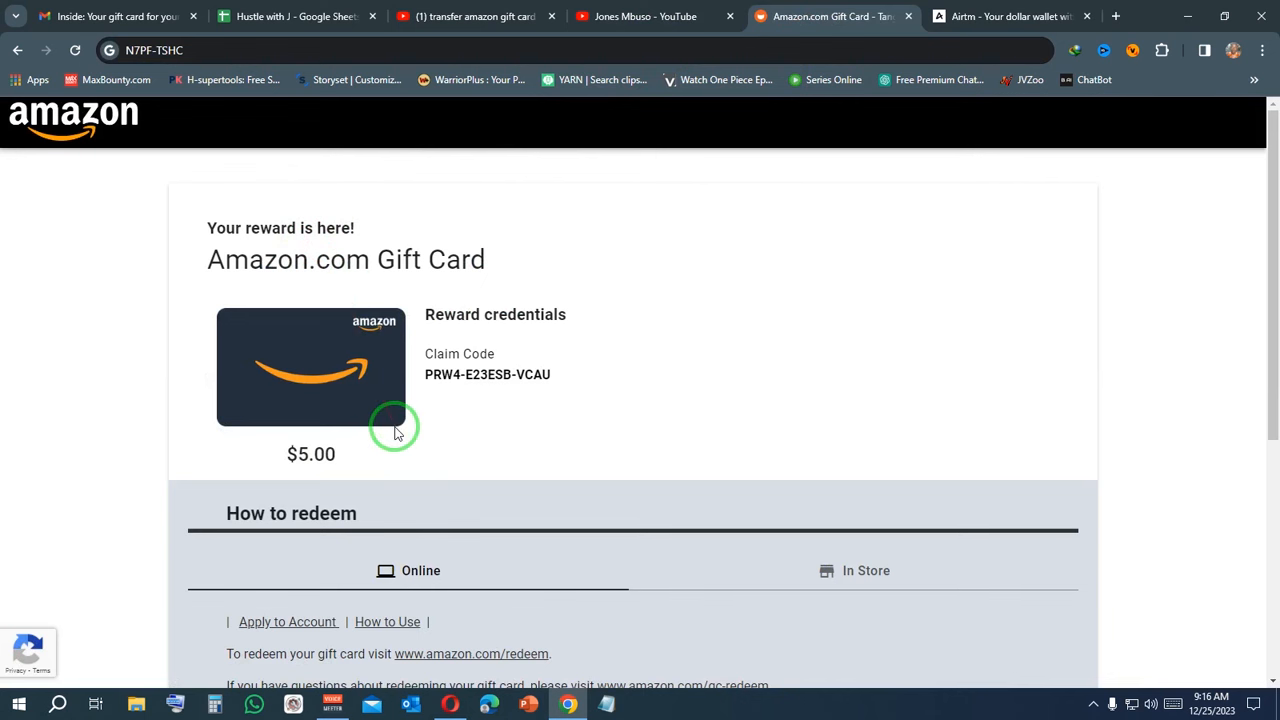
Scroll the Airtm home to review the $7.20 USDC balance and recent Amazon card deposit.
scroll("down", 3)
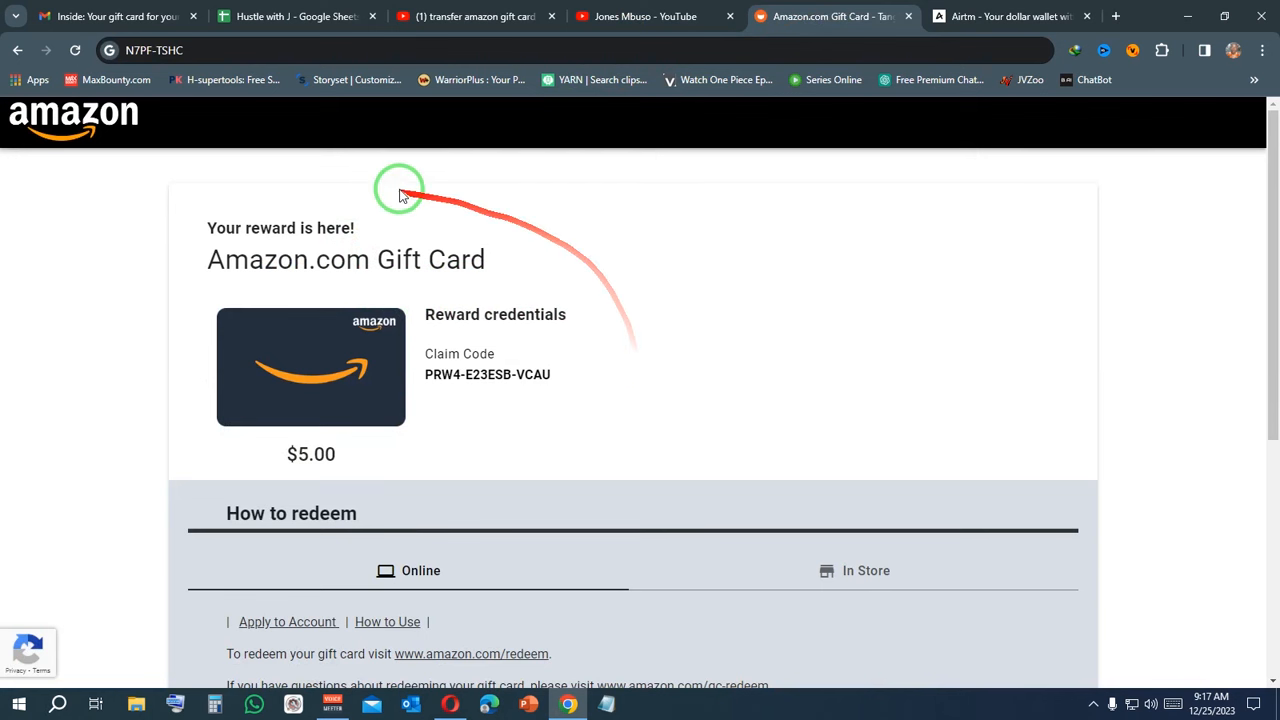
mouse_move(214, 418)
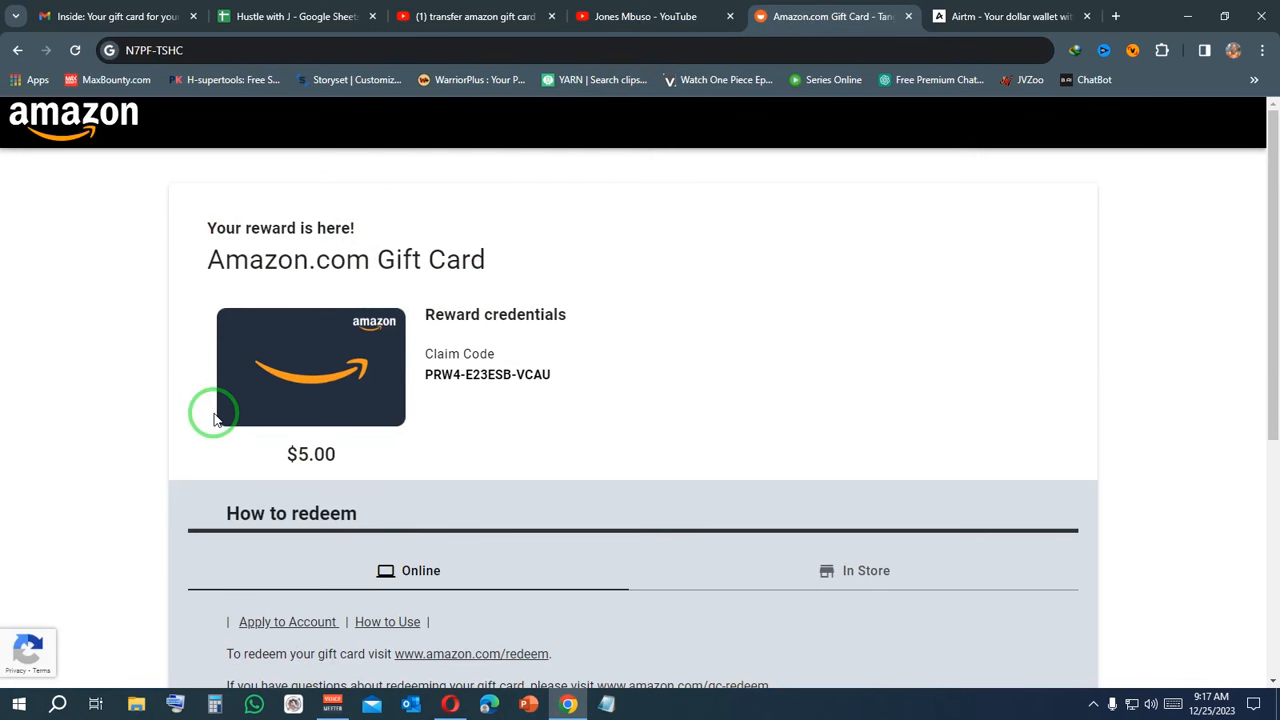
mouse_move(542, 422)
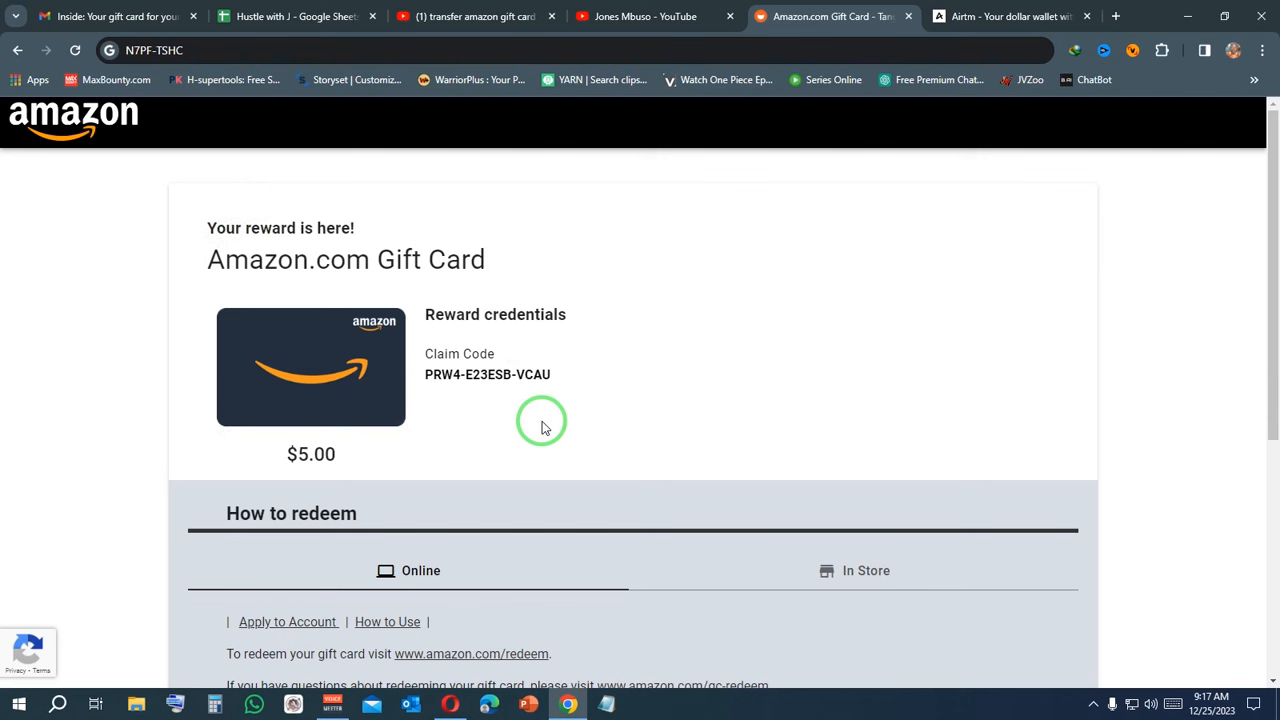
scroll("down", 3)
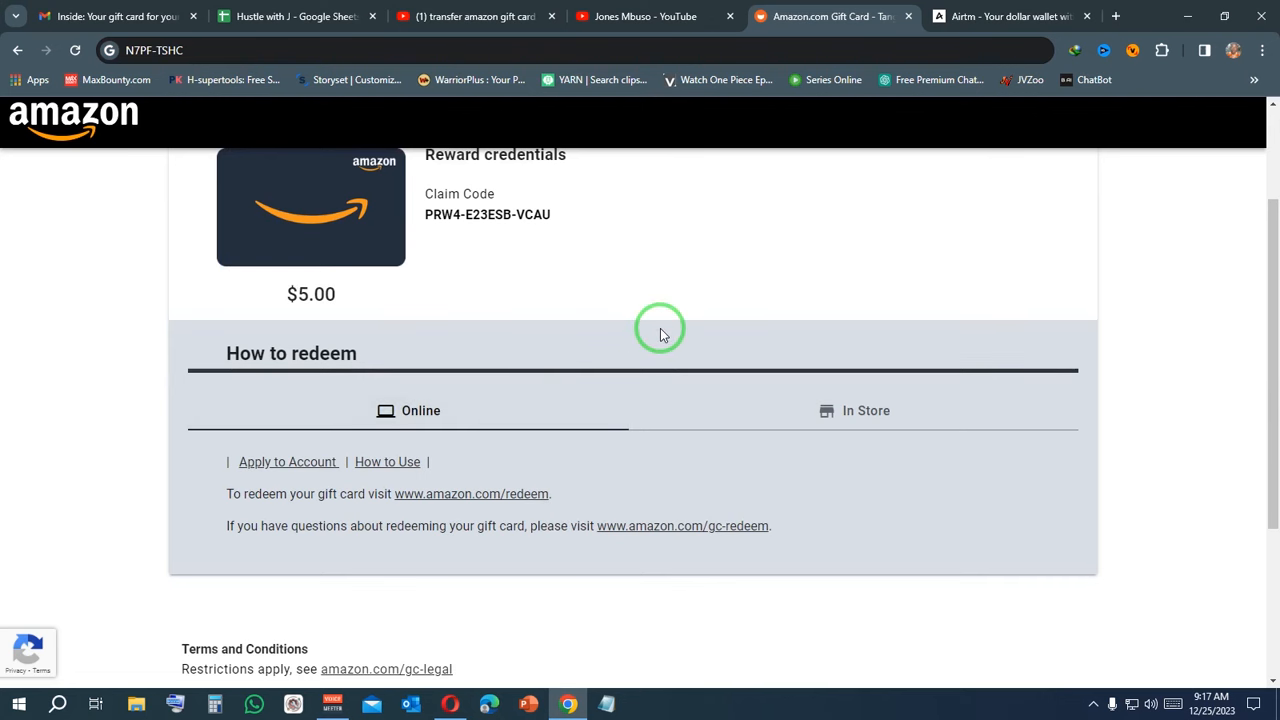
scroll("down", 3)
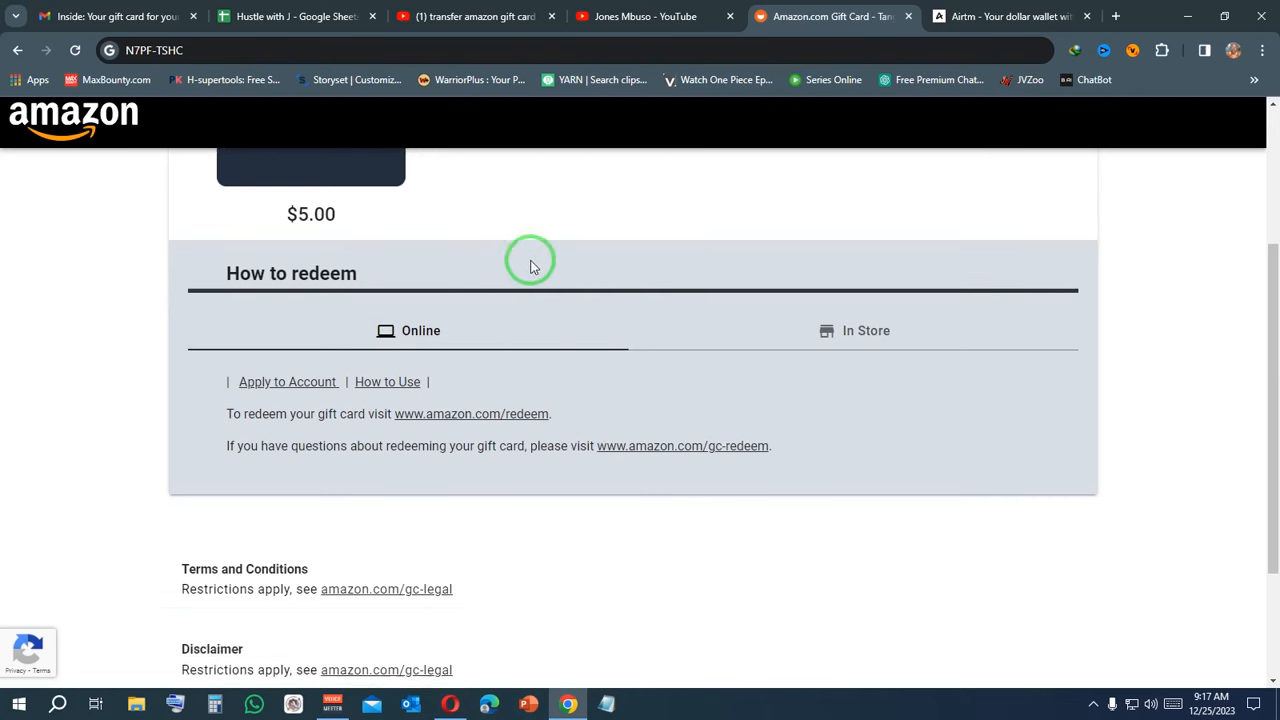
scroll("down", 3)
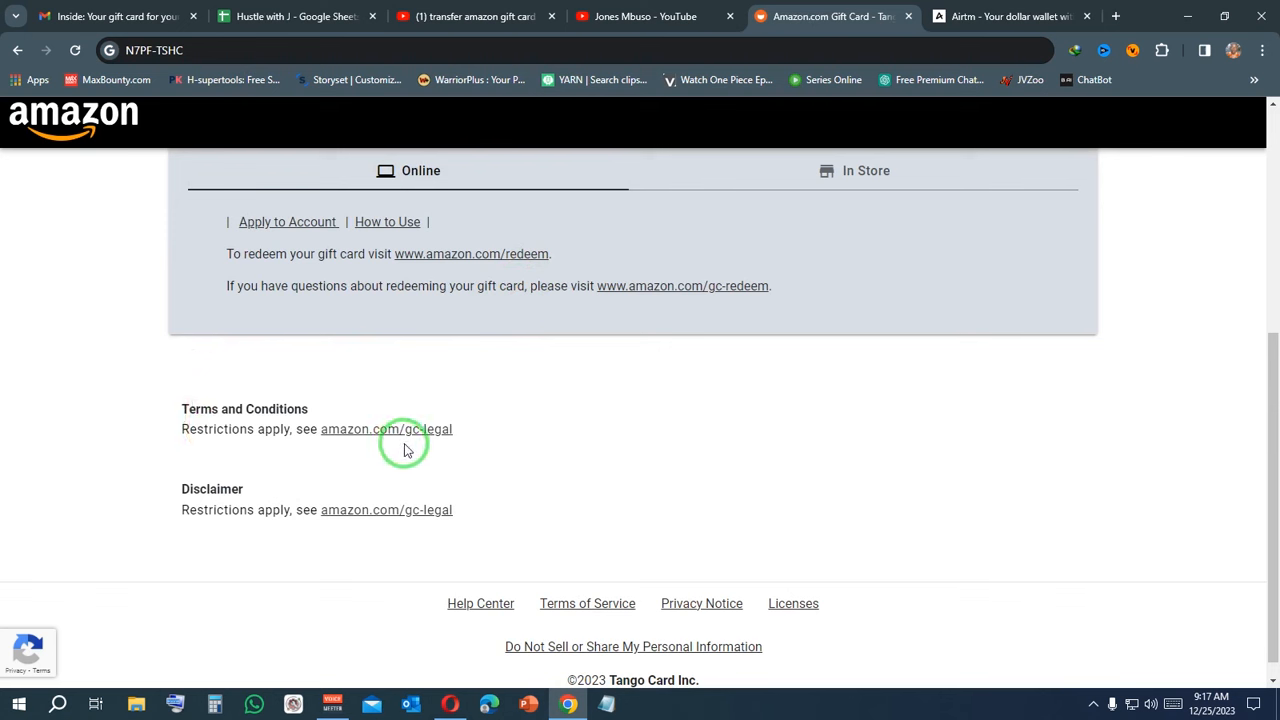
mouse_move(596, 384)
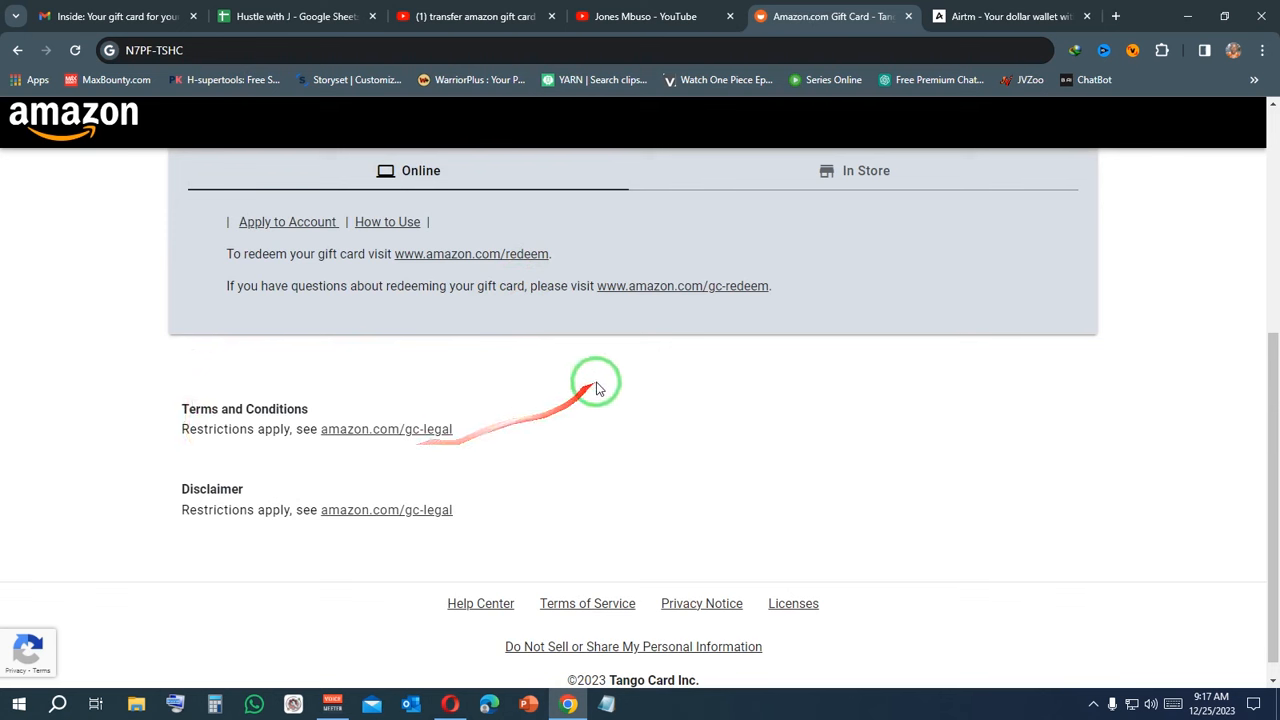
scroll("up", 3)
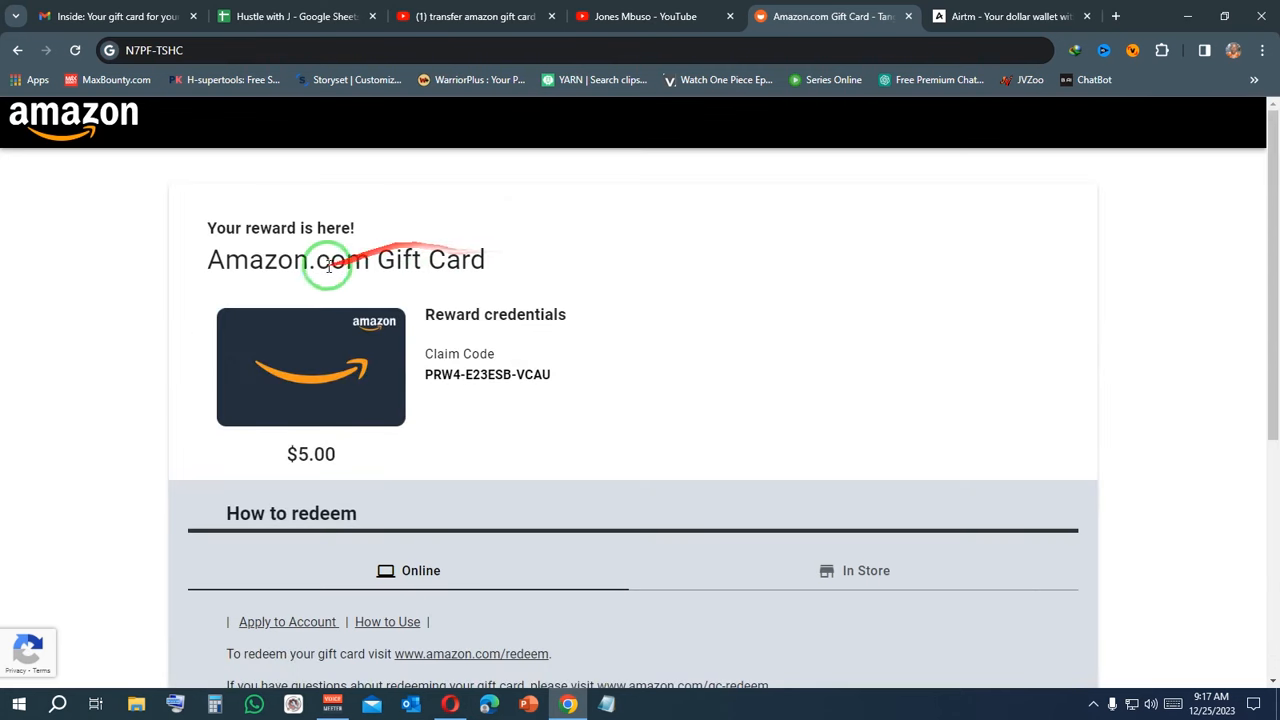
mouse_move(296, 384)
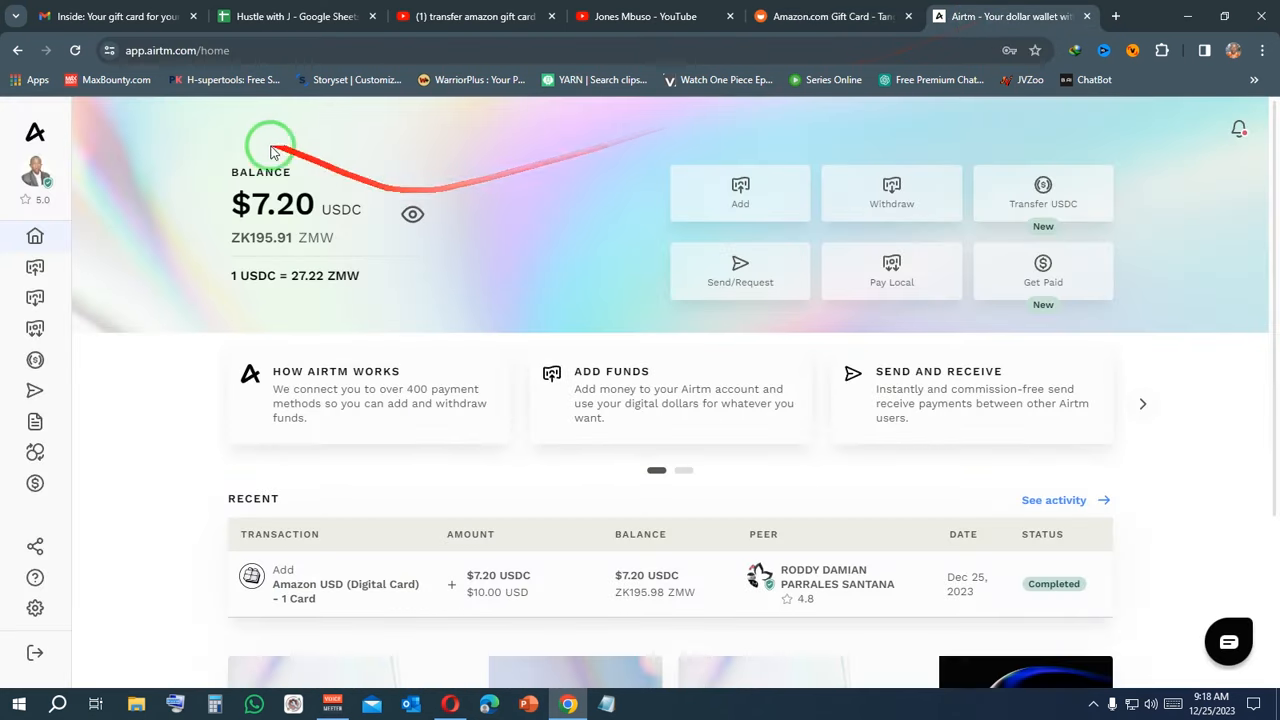
mouse_move(156, 70)
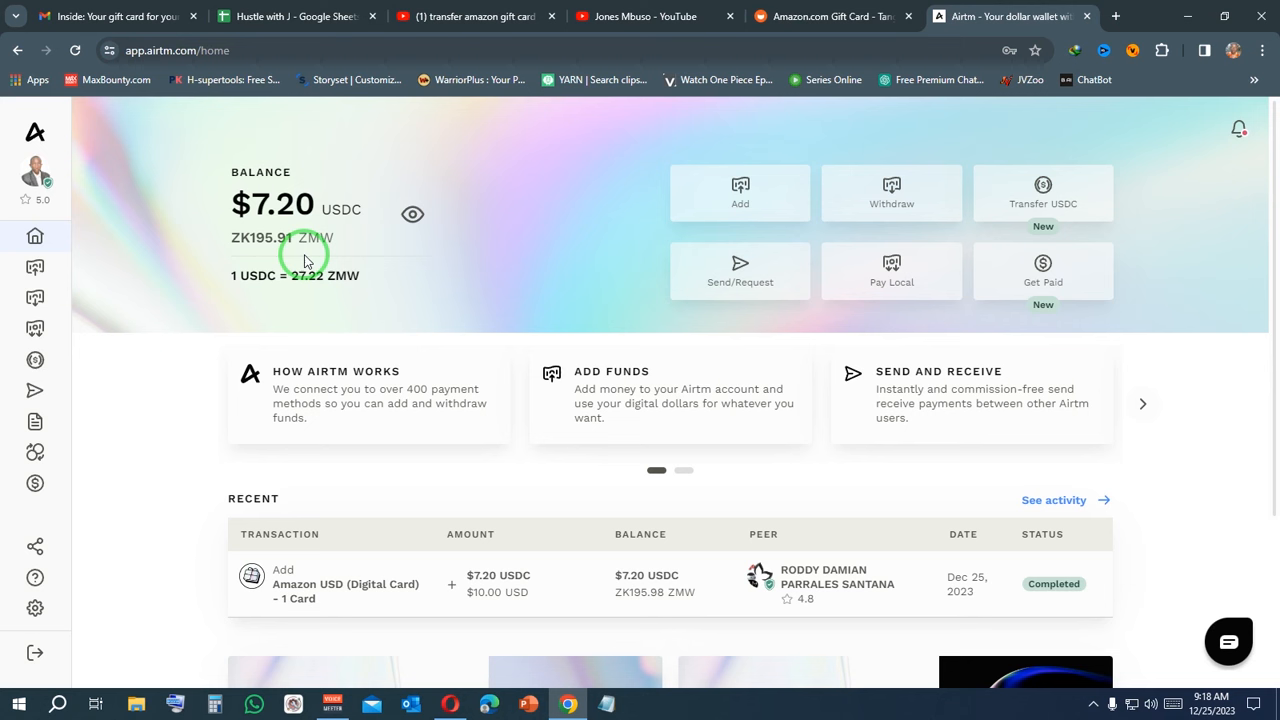
mouse_move(436, 330)
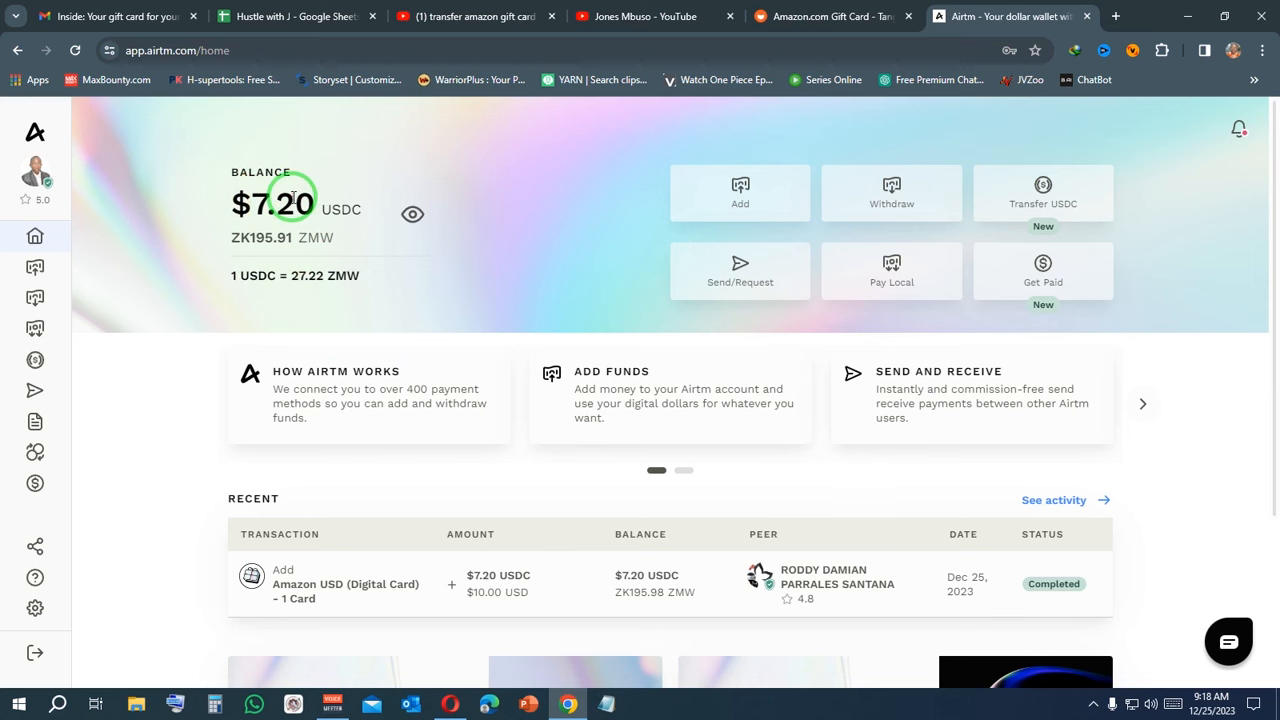
scroll("down", 3)
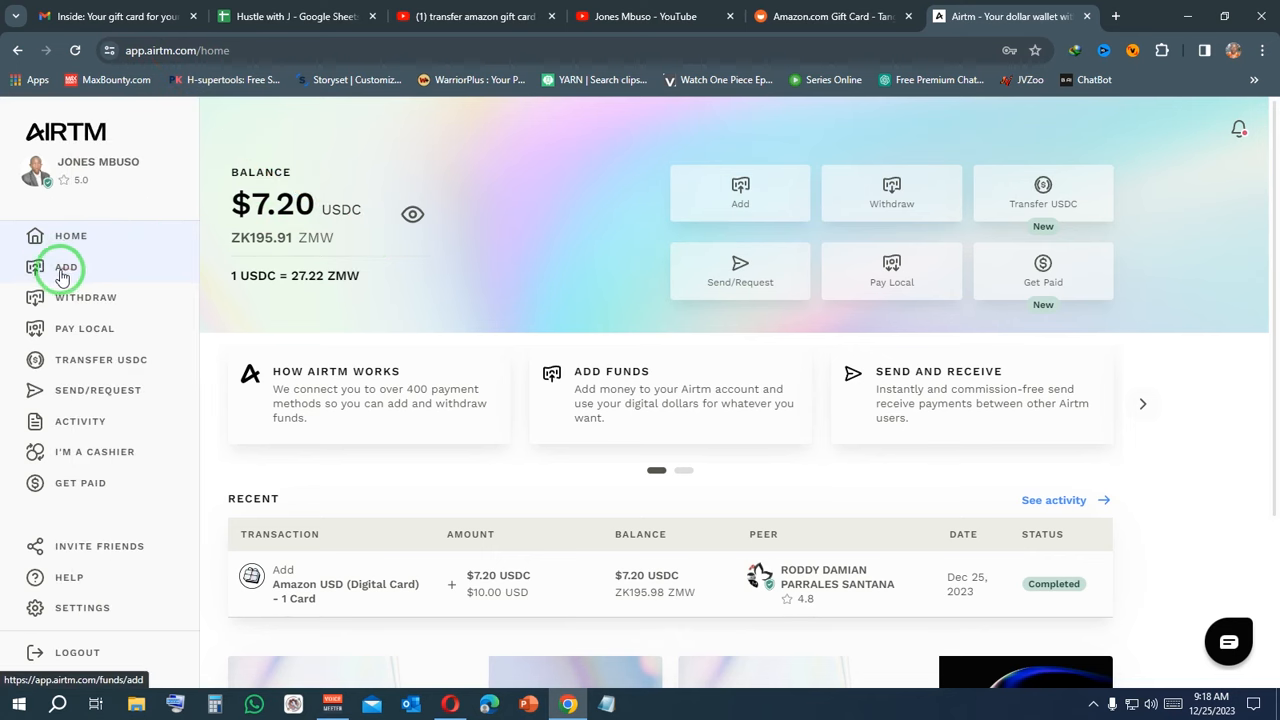
Start Add Funds and browse the payment method picker for the funding source.
left_click(66, 266)
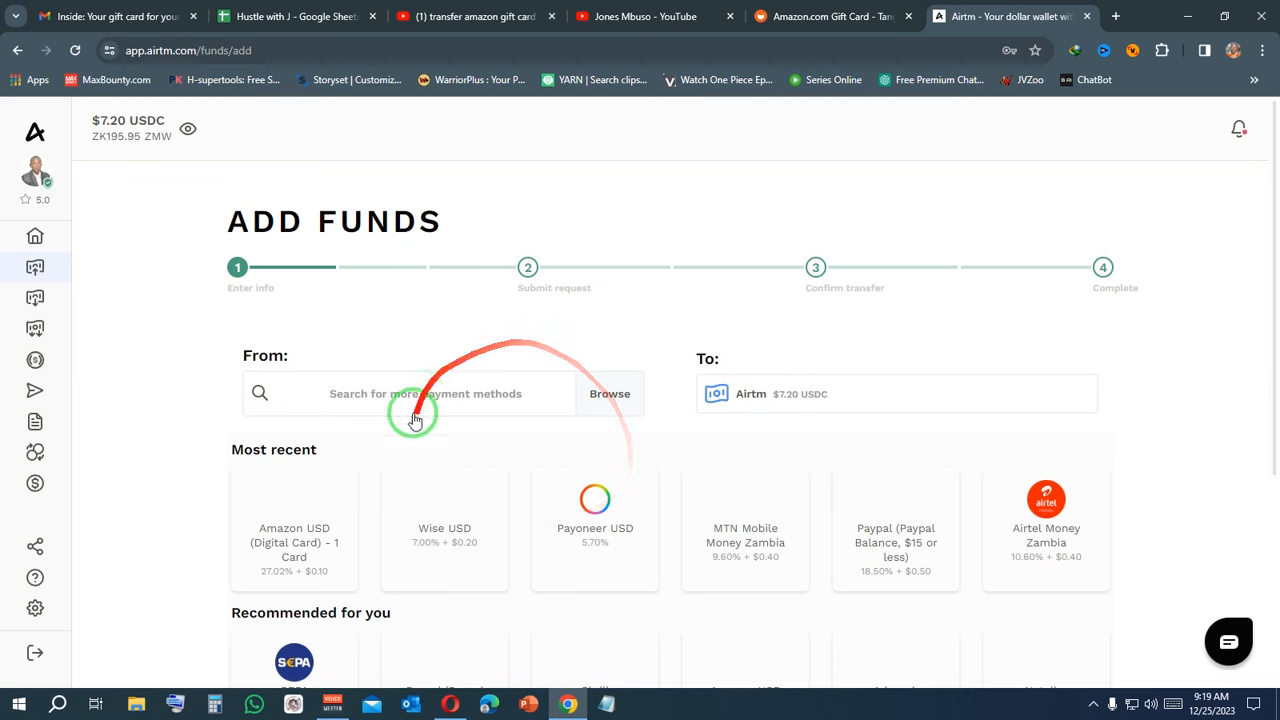
mouse_move(420, 348)
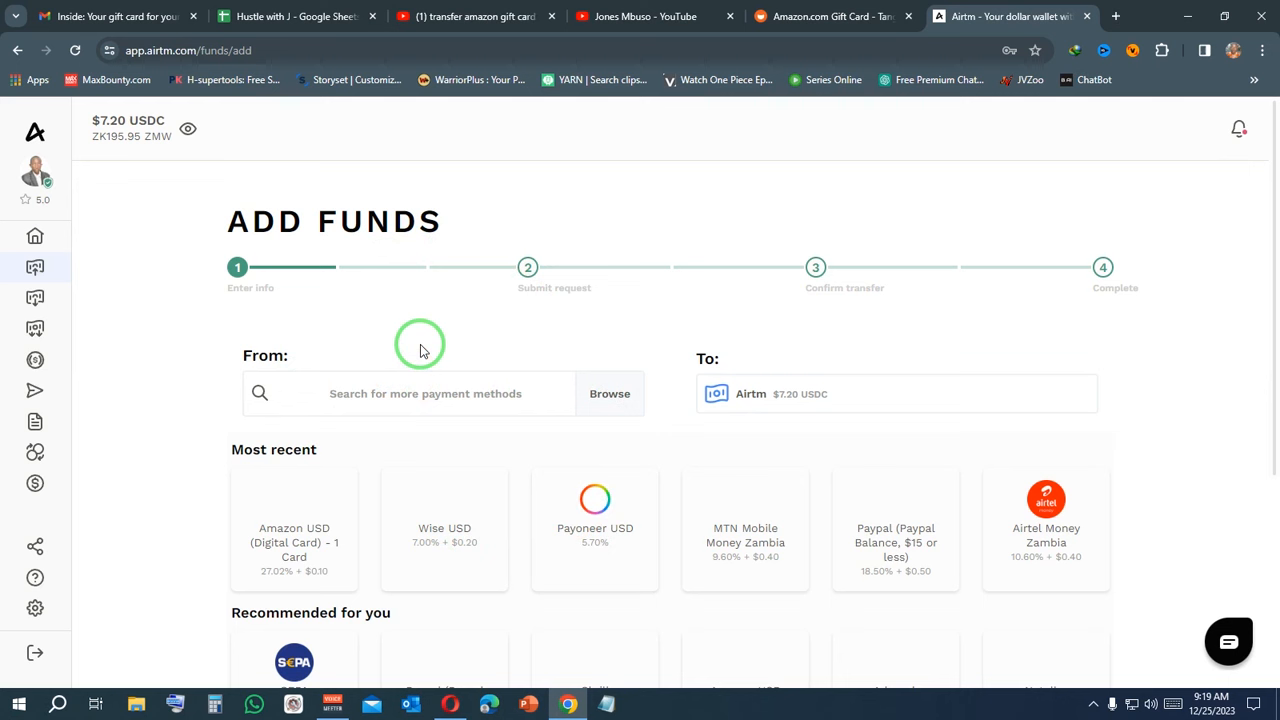
mouse_move(450, 304)
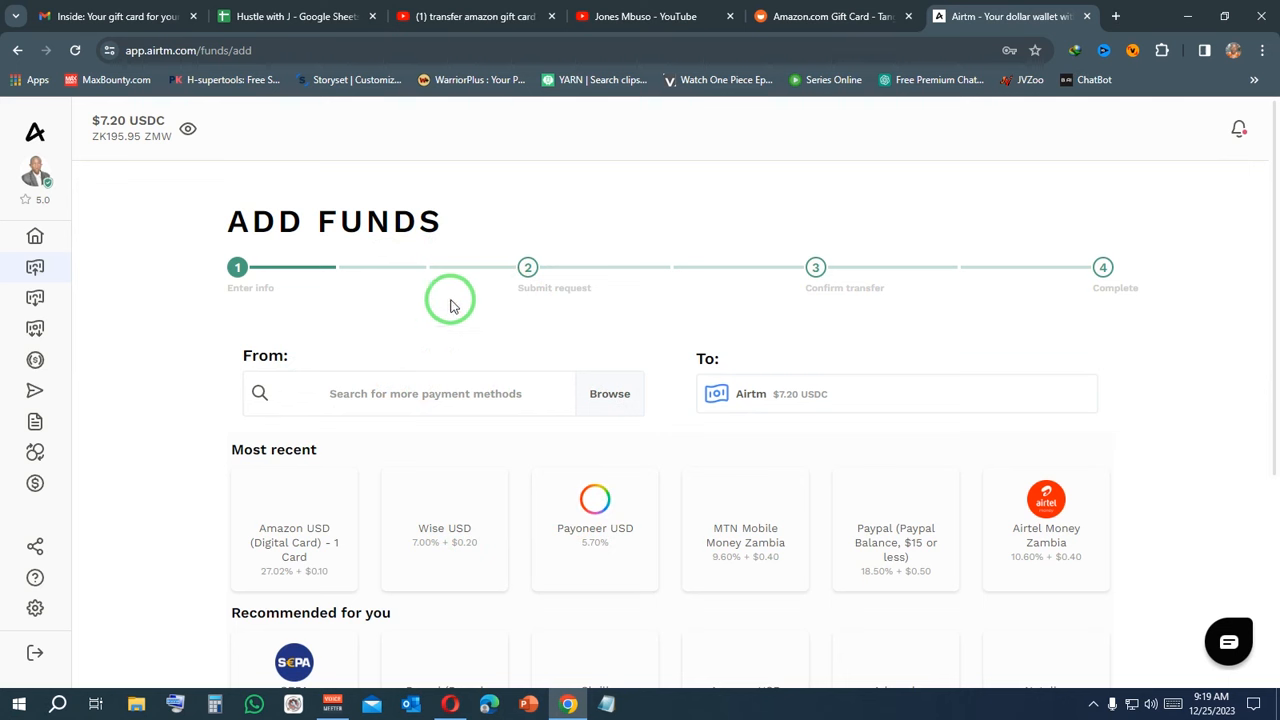
mouse_move(502, 184)
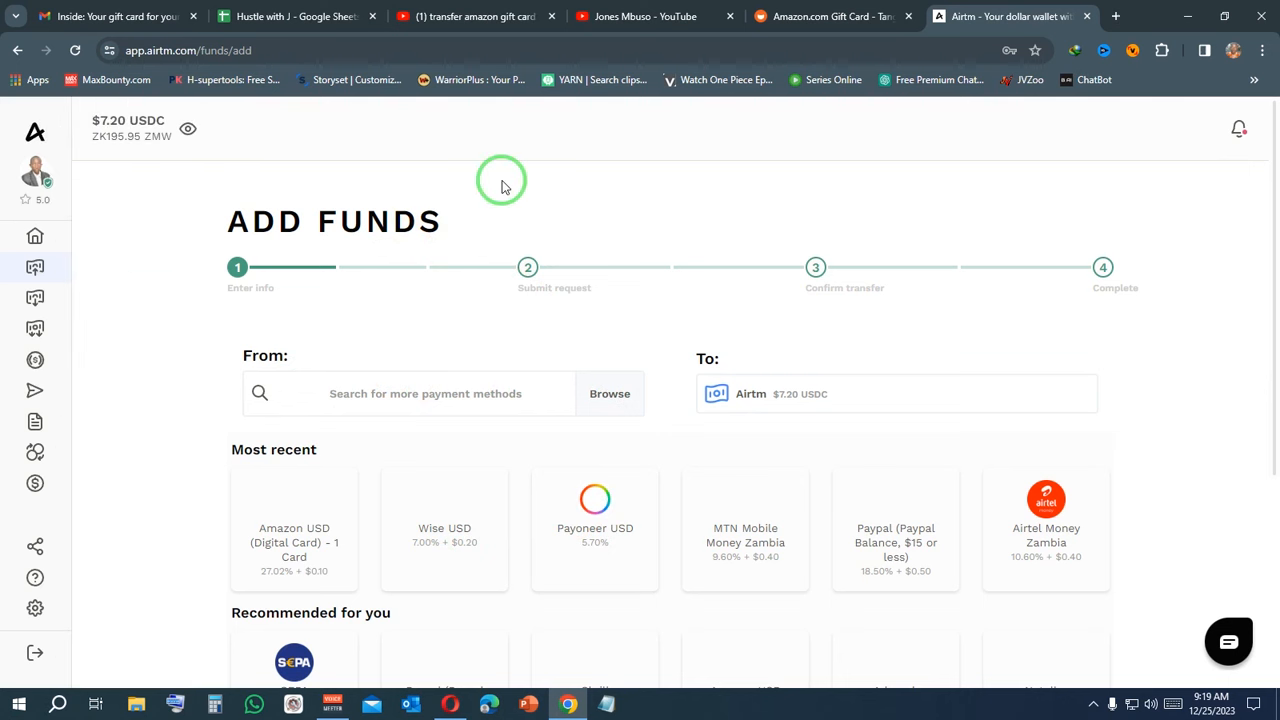
scroll("down", 3)
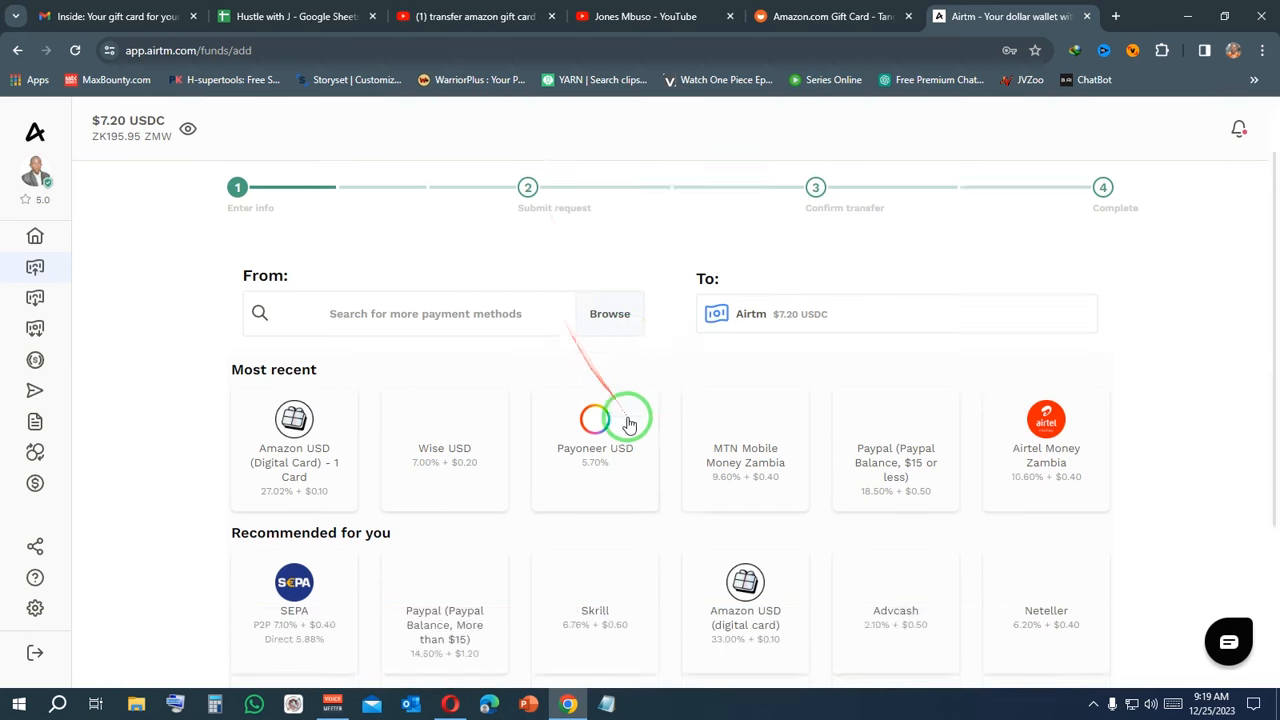
scroll("down", 3)
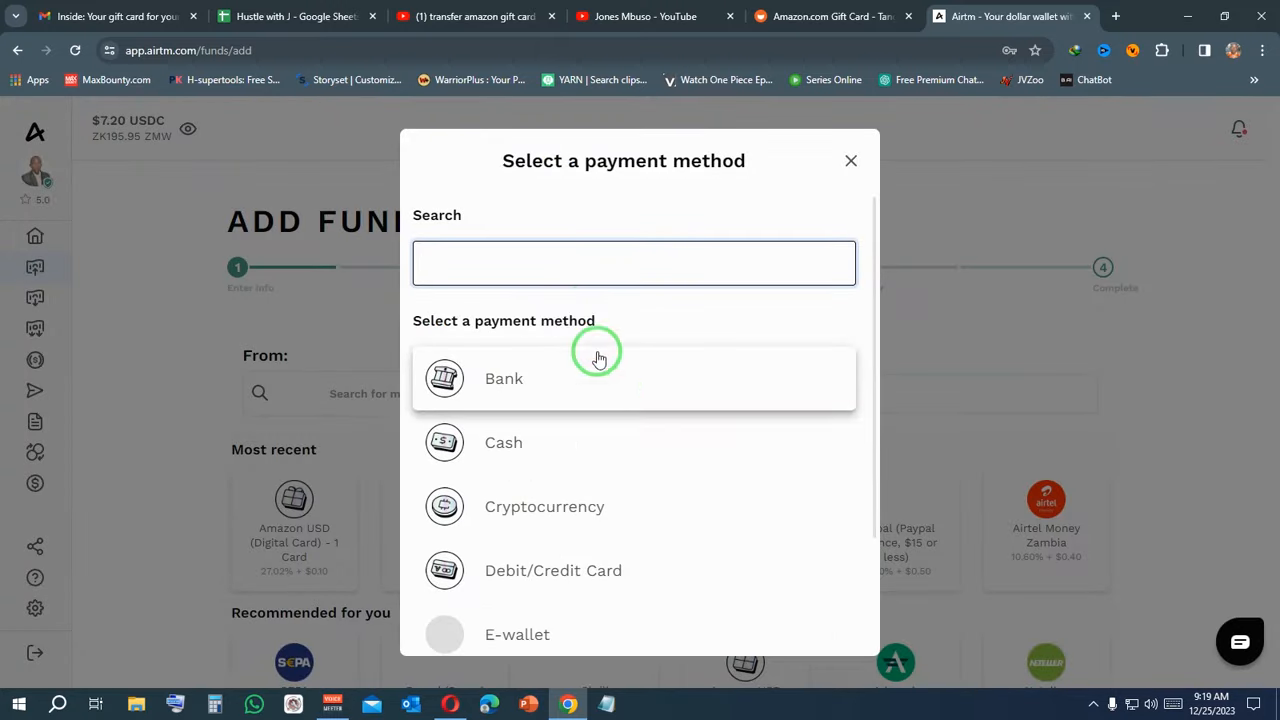
Search 'ama' and choose Amazon USD (Digital Card) as the From method.
type("amazon")
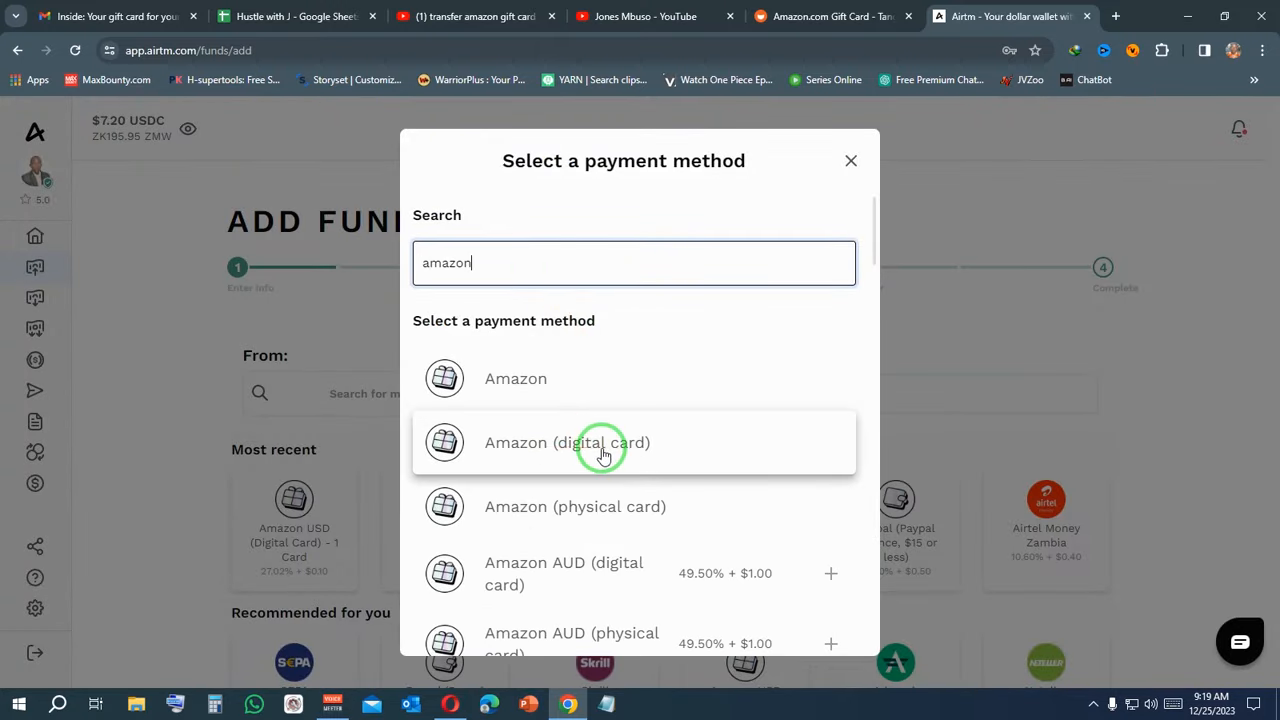
left_click(566, 442)
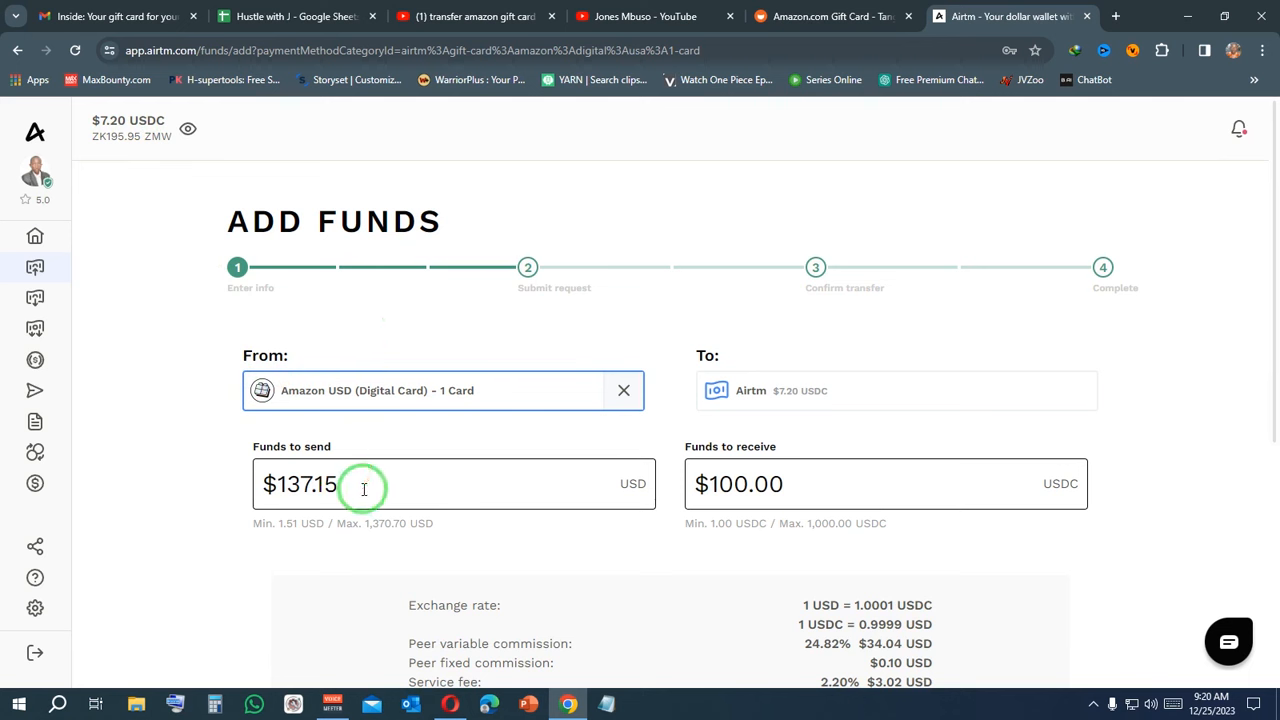
Enter 5.00 as Funds to send and continue to the card confirmation step.
type("5.00")
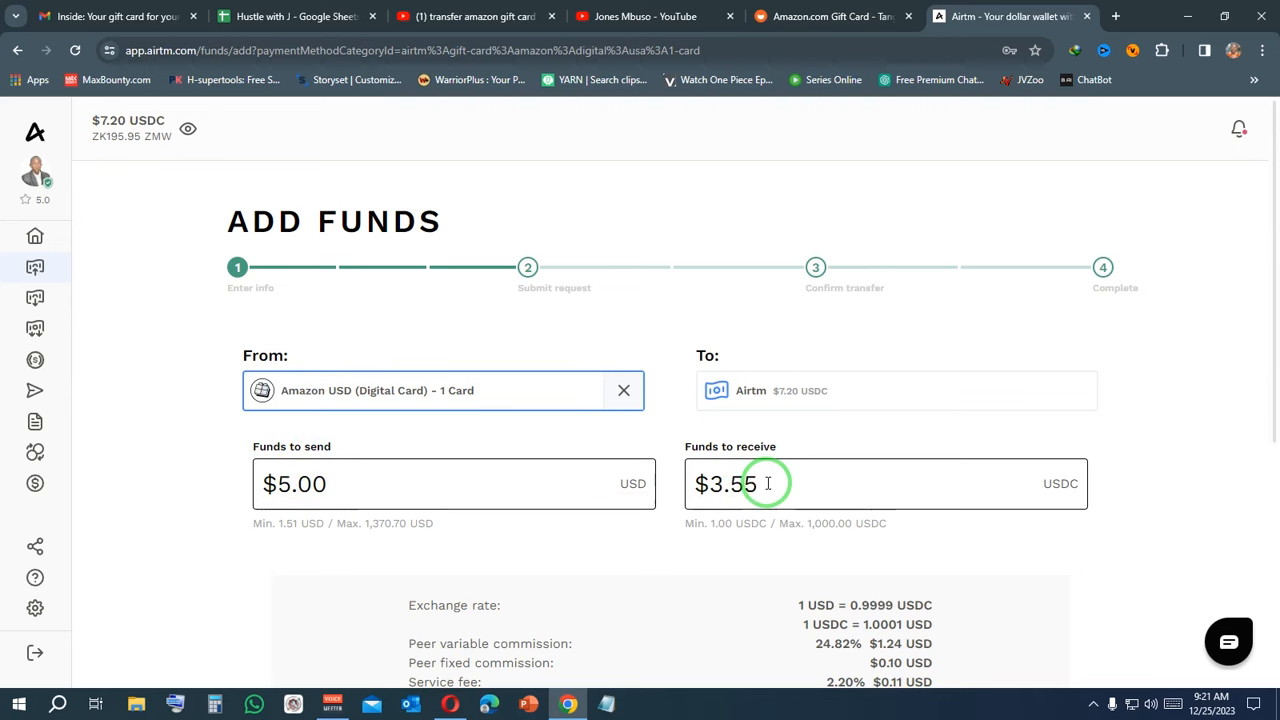
scroll("down", 3)
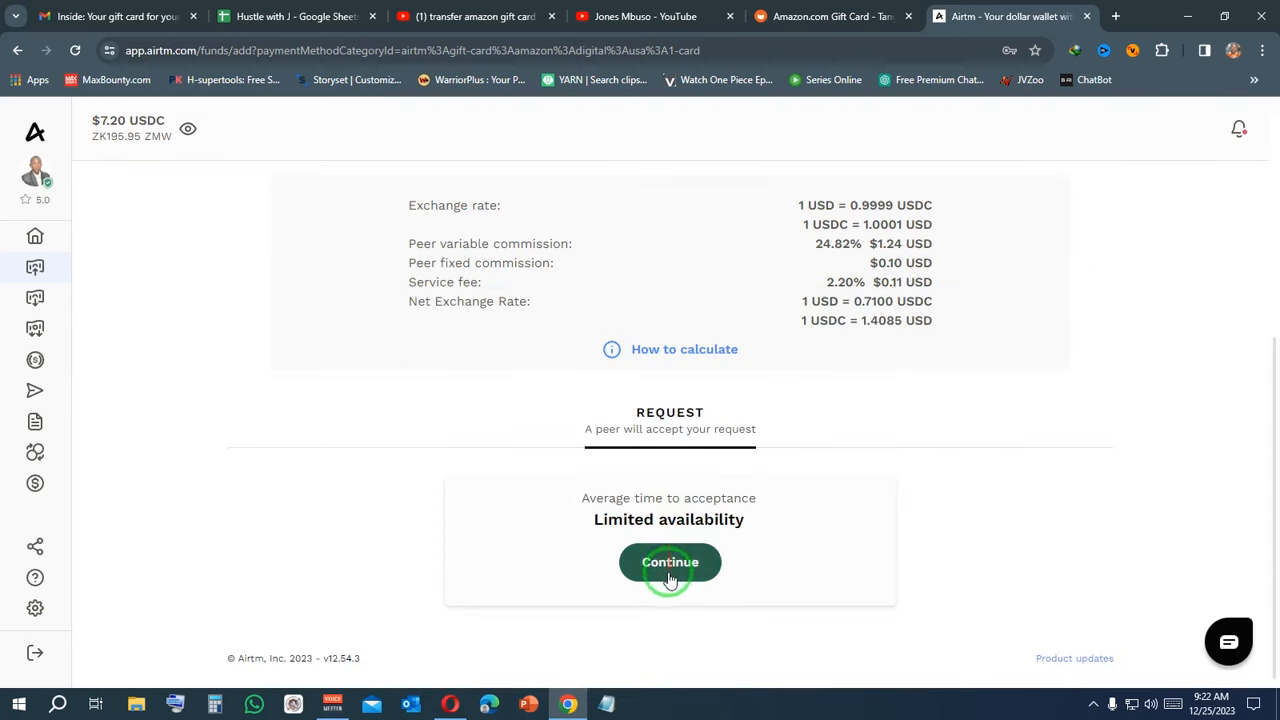
left_click(670, 562)
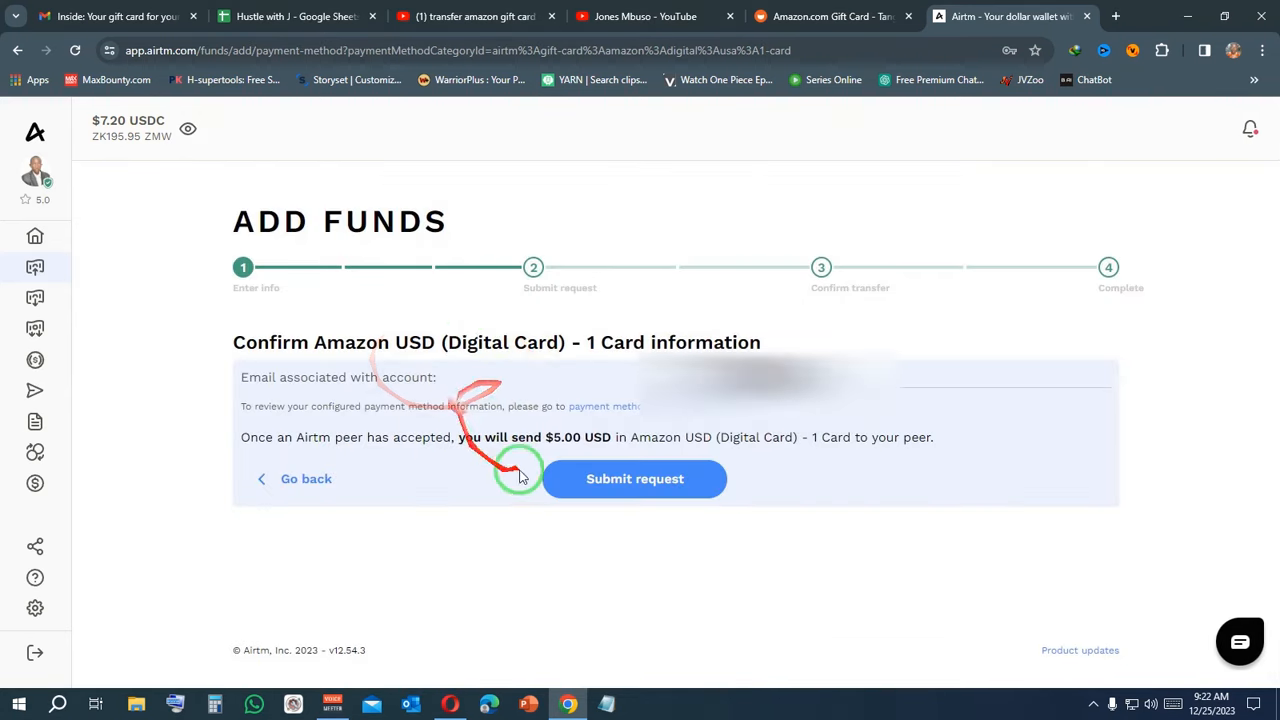
Submit the add-funds request to a peer for the gift card.
left_click(634, 478)
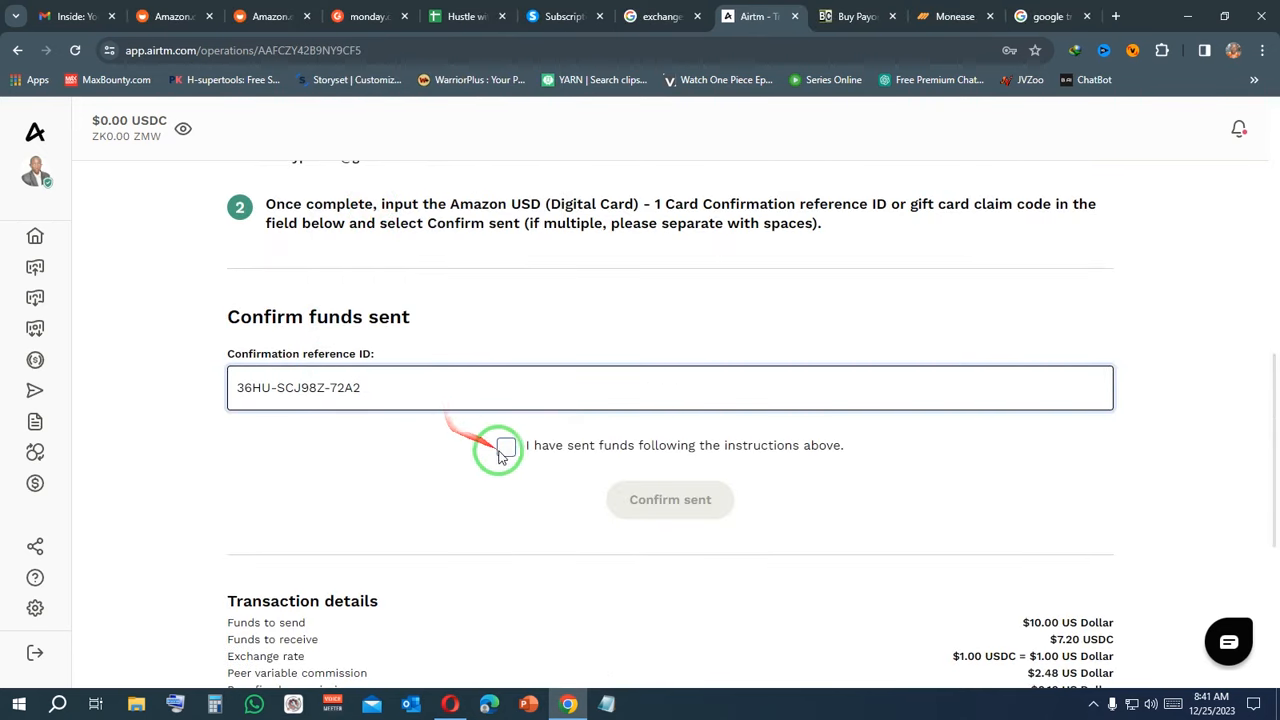
Check 'I have sent funds following the instructions above'.
left_click(506, 446)
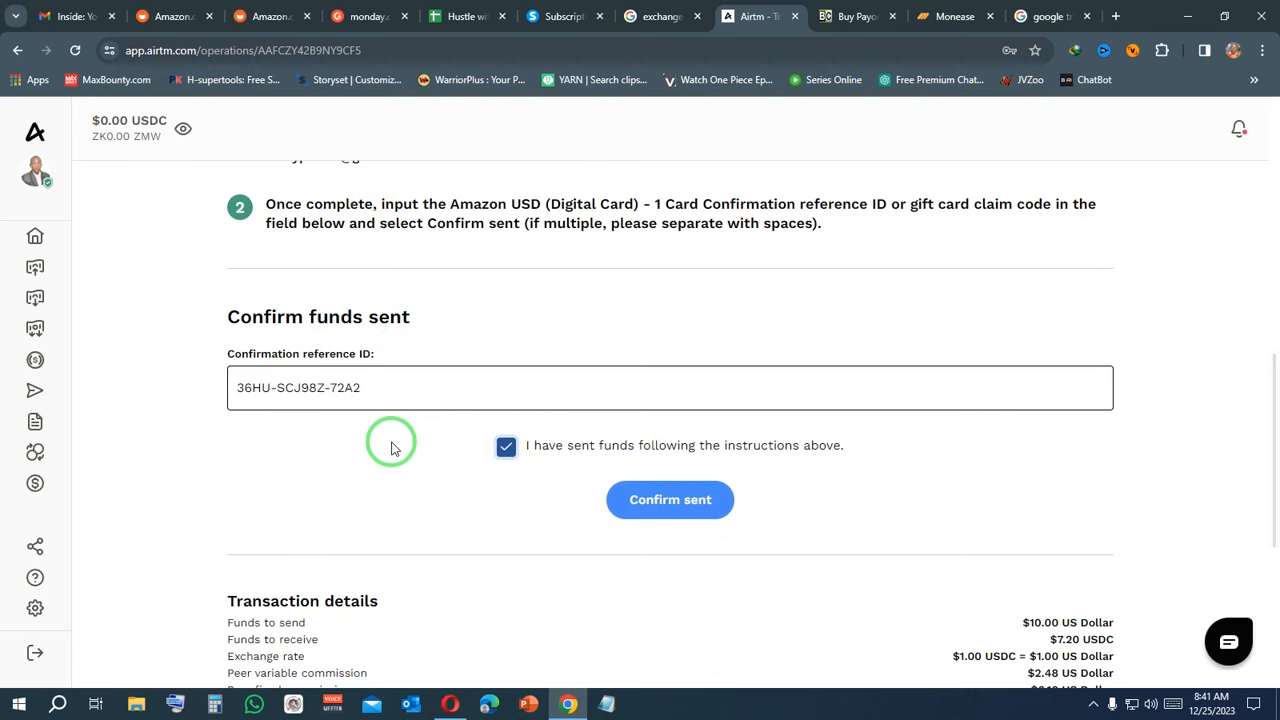
mouse_move(432, 444)
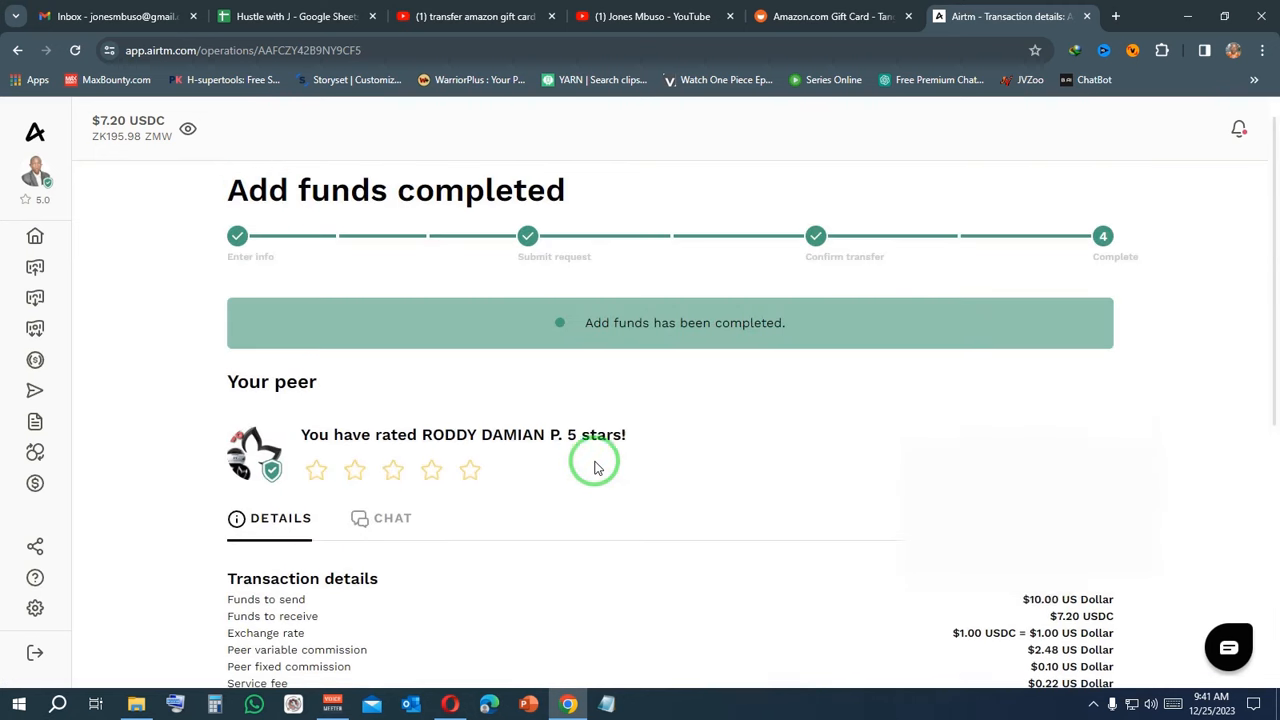
mouse_move(576, 456)
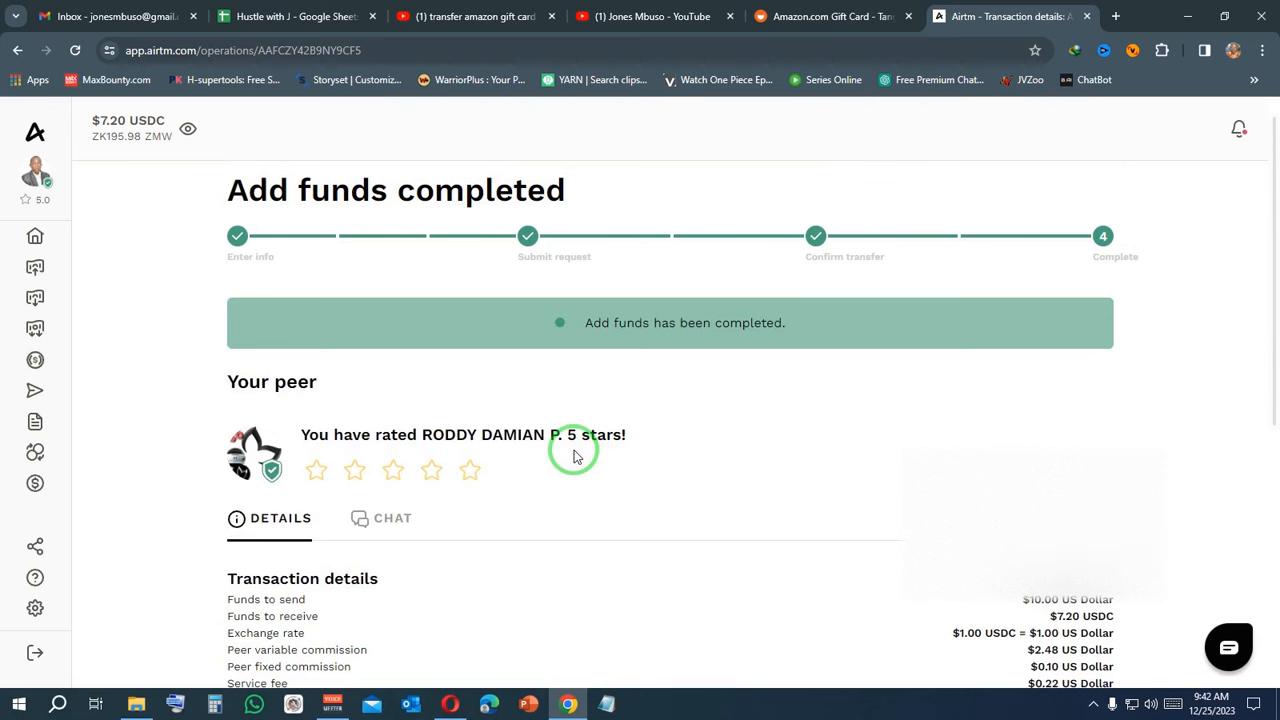
mouse_move(138, 162)
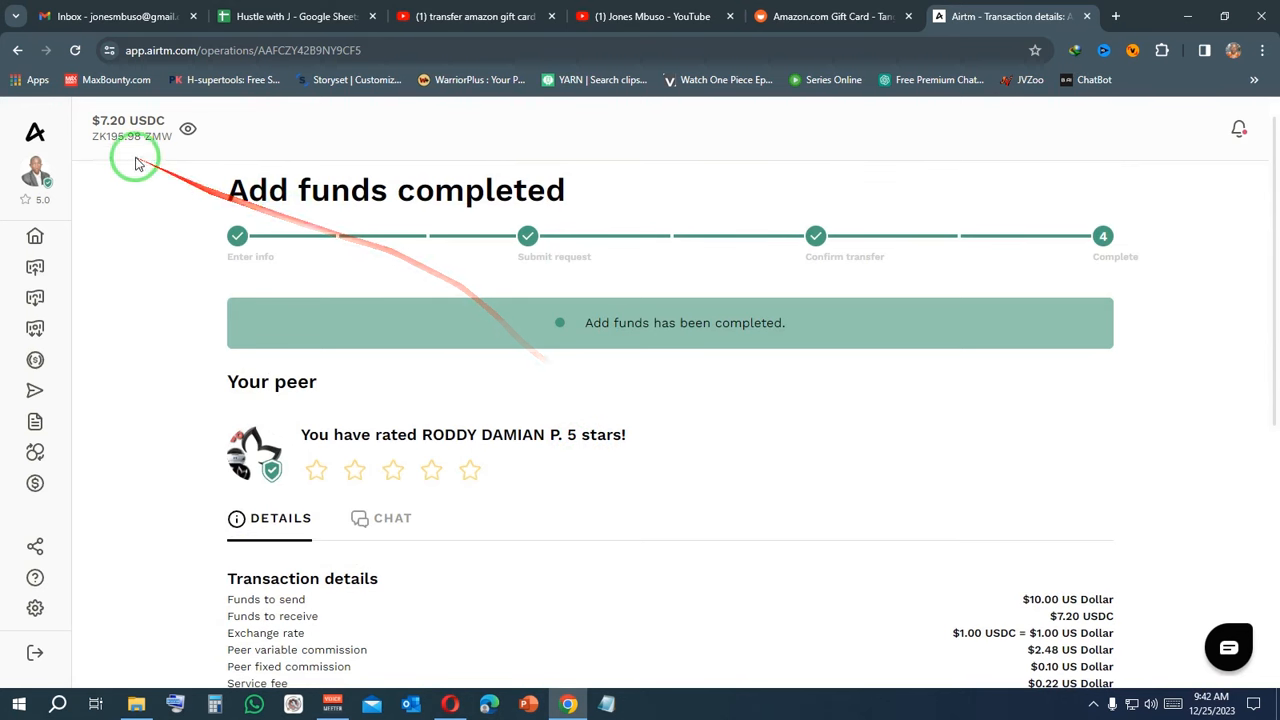
mouse_move(230, 164)
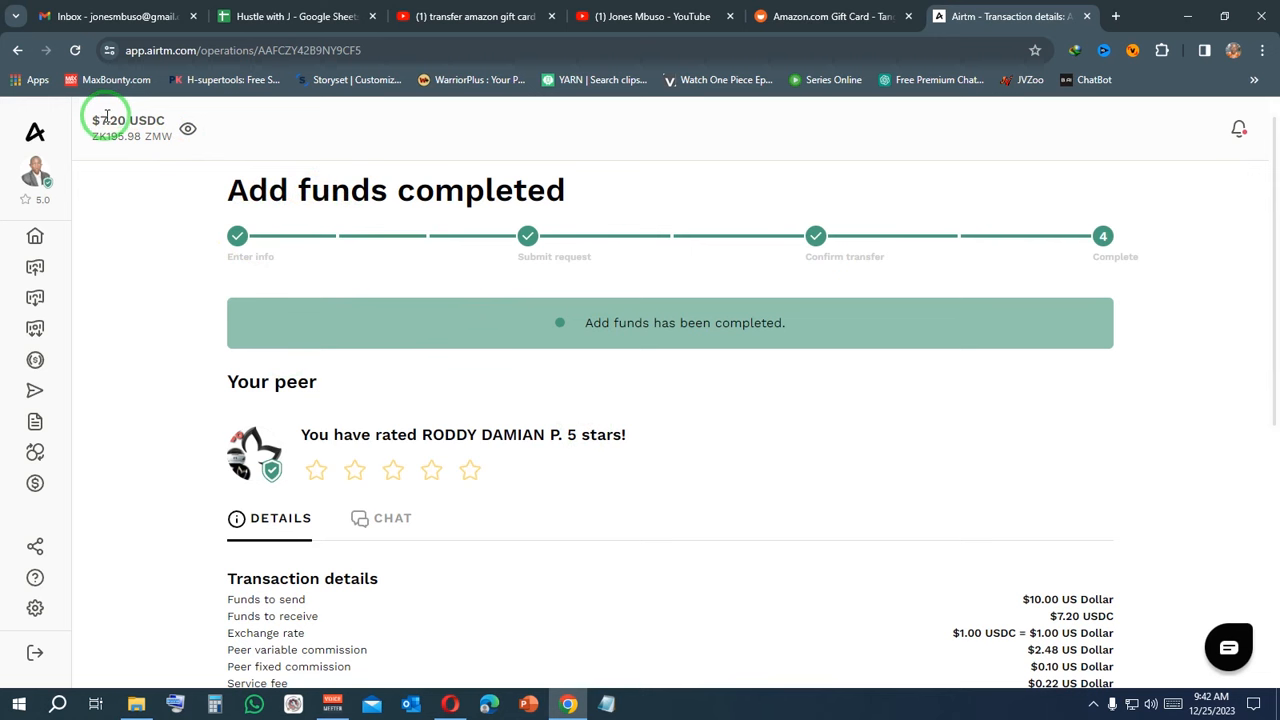
Go to Withdraw in the sidebar to reach the Withdraw Funds page.
left_click(84, 296)
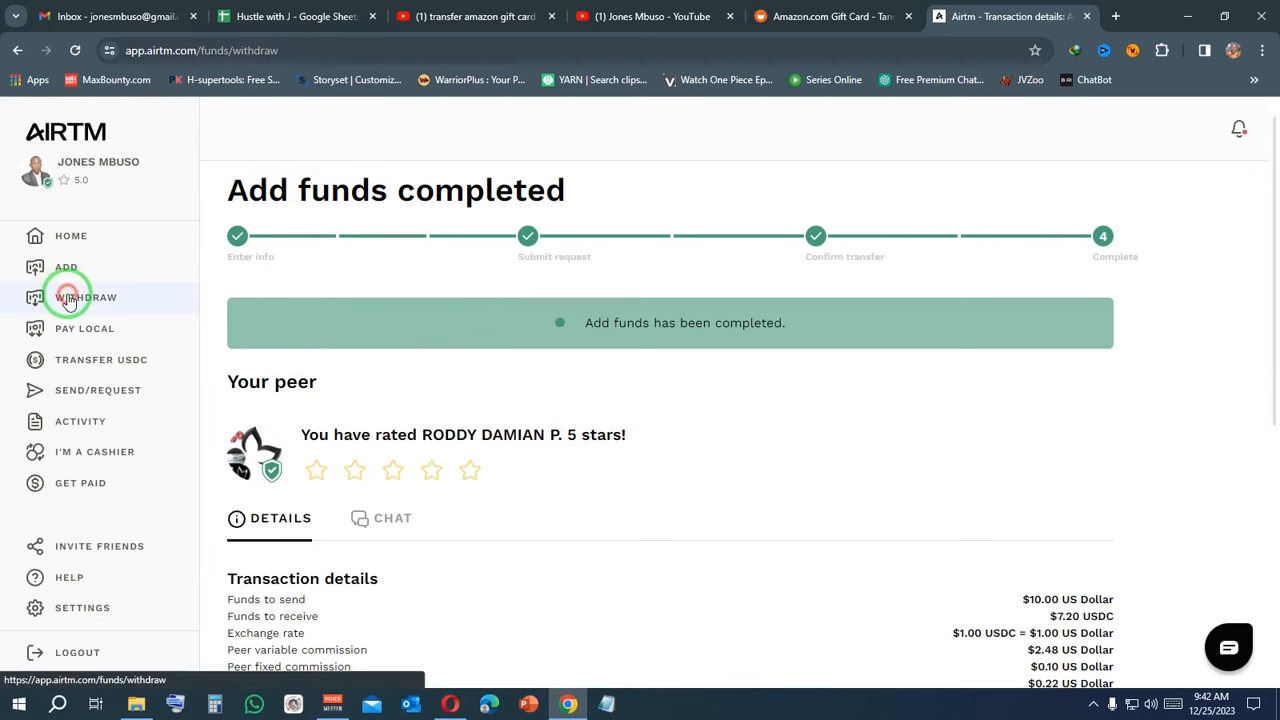
left_click(86, 296)
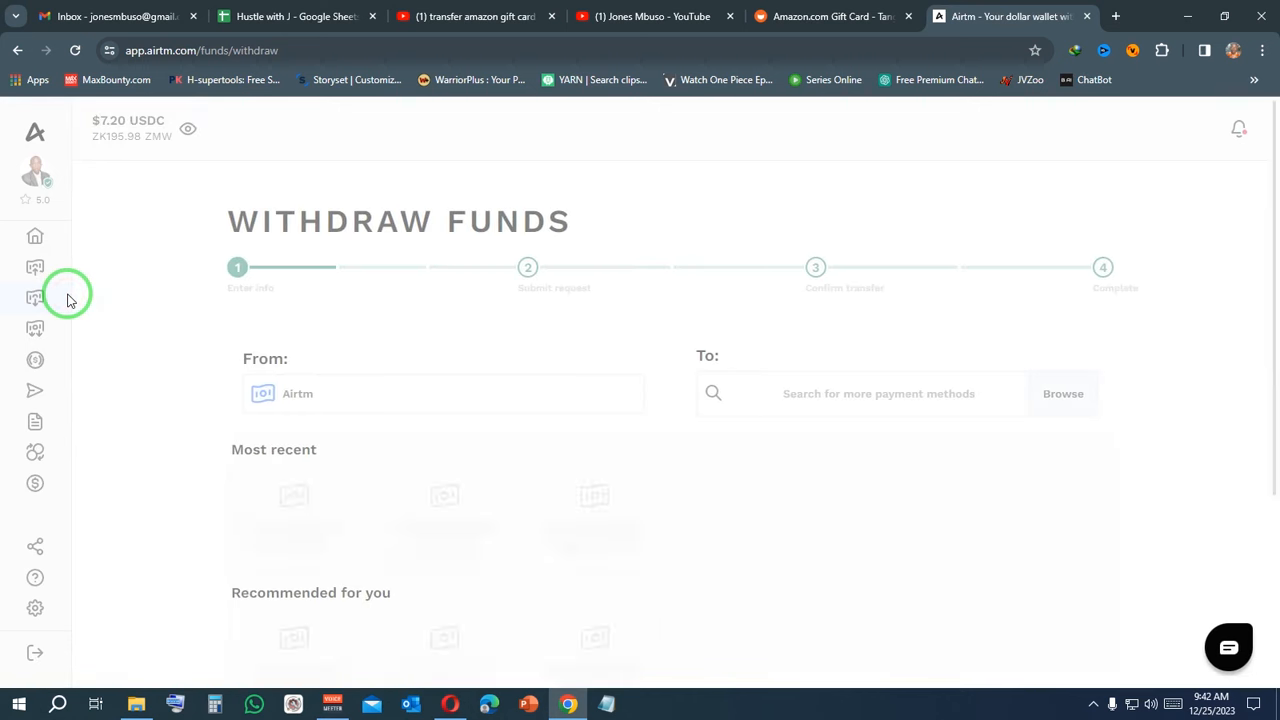